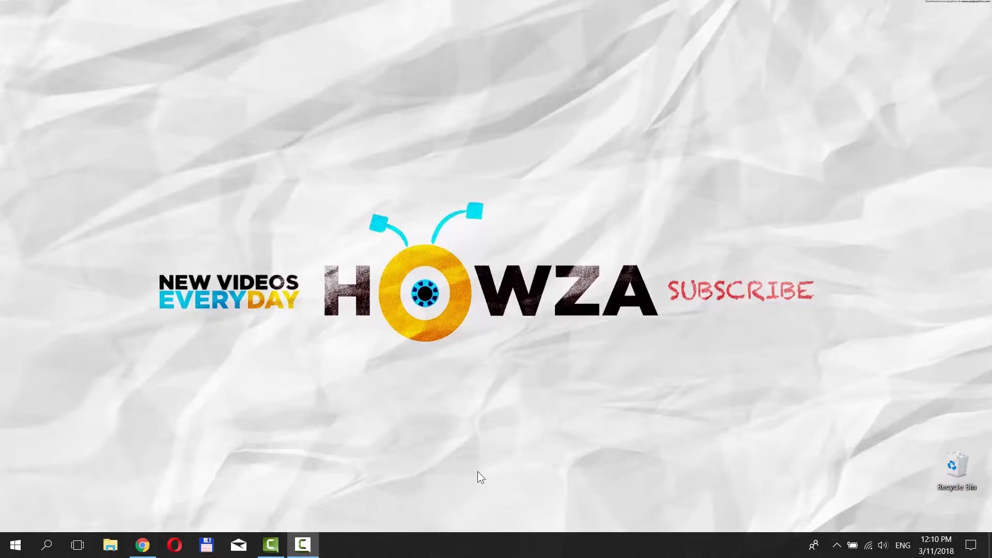
mouse_move(411, 469)
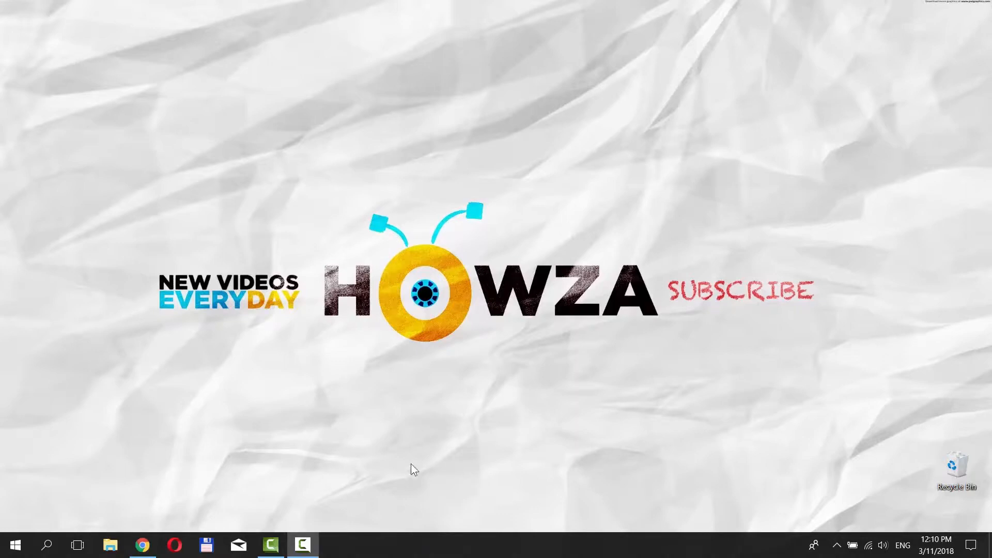
Launch Opera, load twitter.com and bring up the account menu from the profile avatar
click(173, 545)
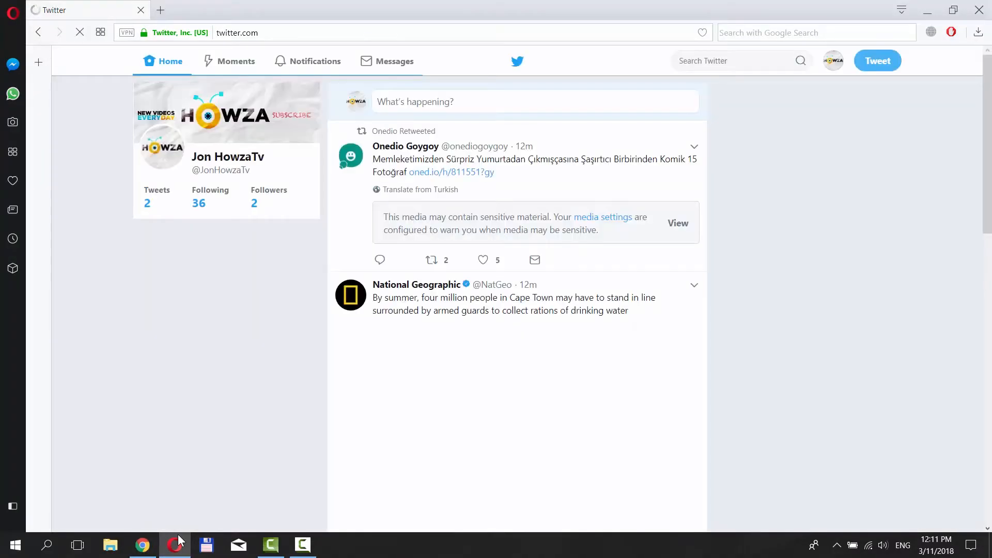
click(80, 32)
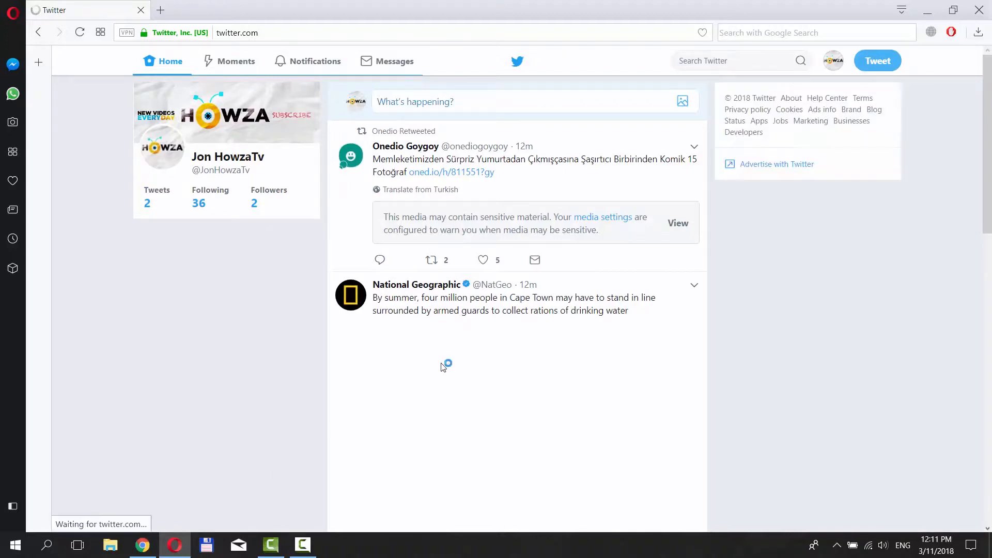
click(833, 61)
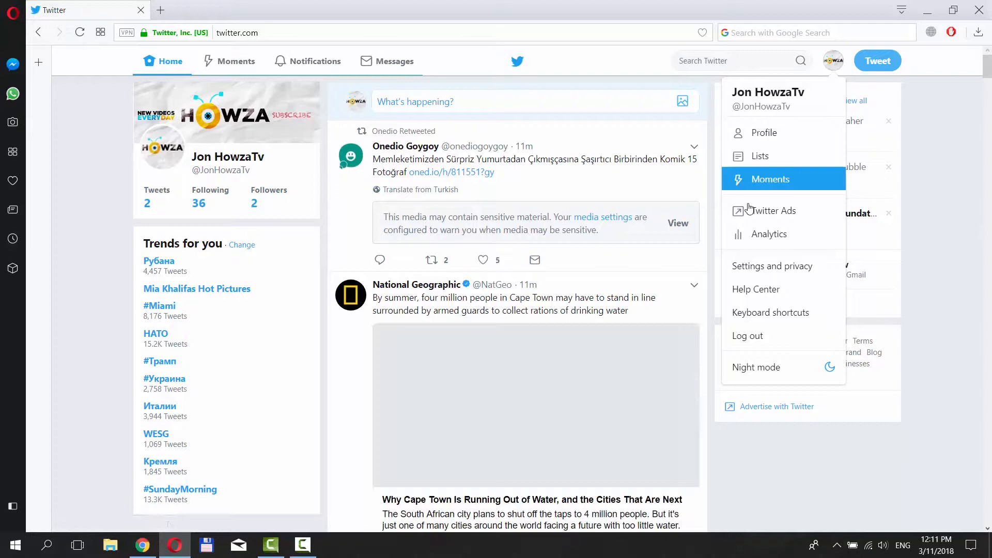
click(771, 266)
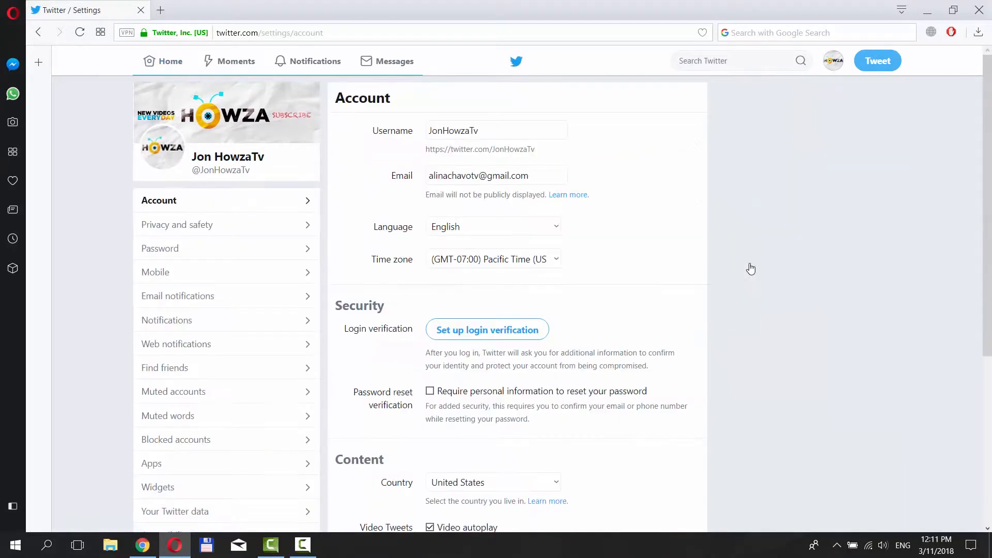
click(475, 176)
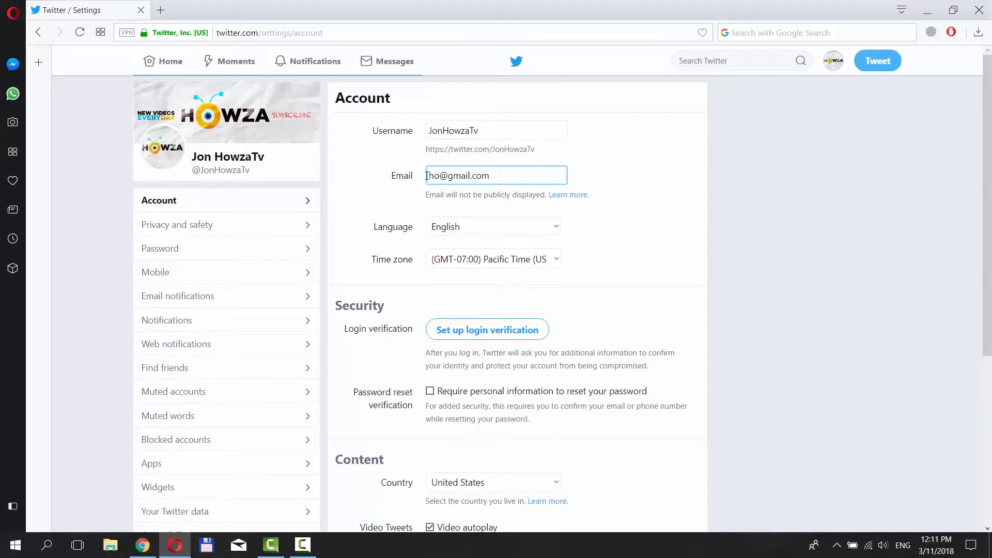
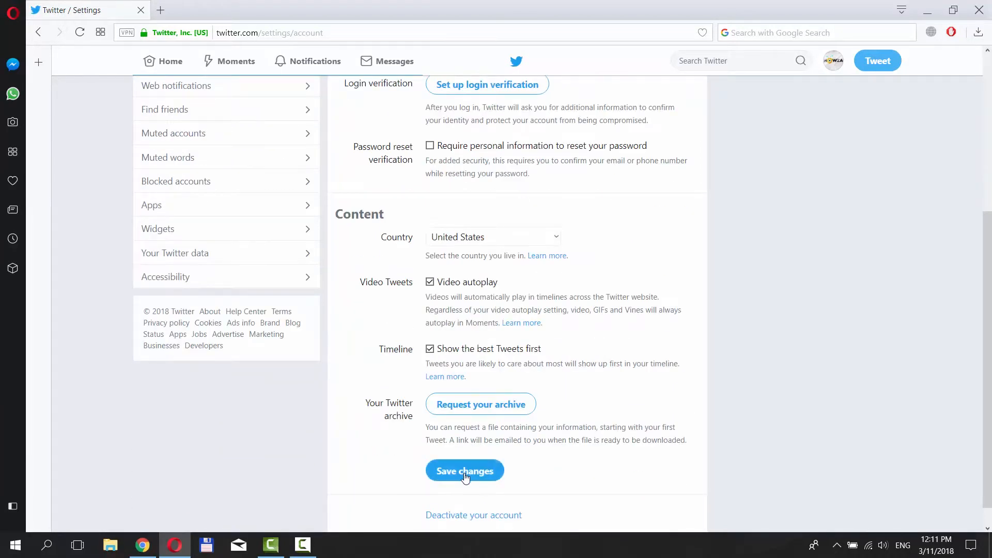
click(464, 471)
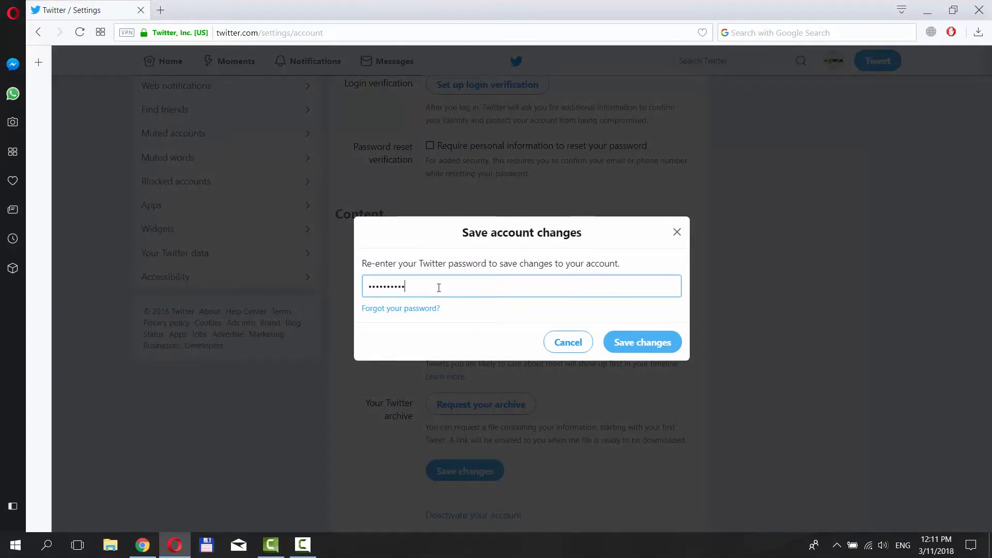
click(640, 342)
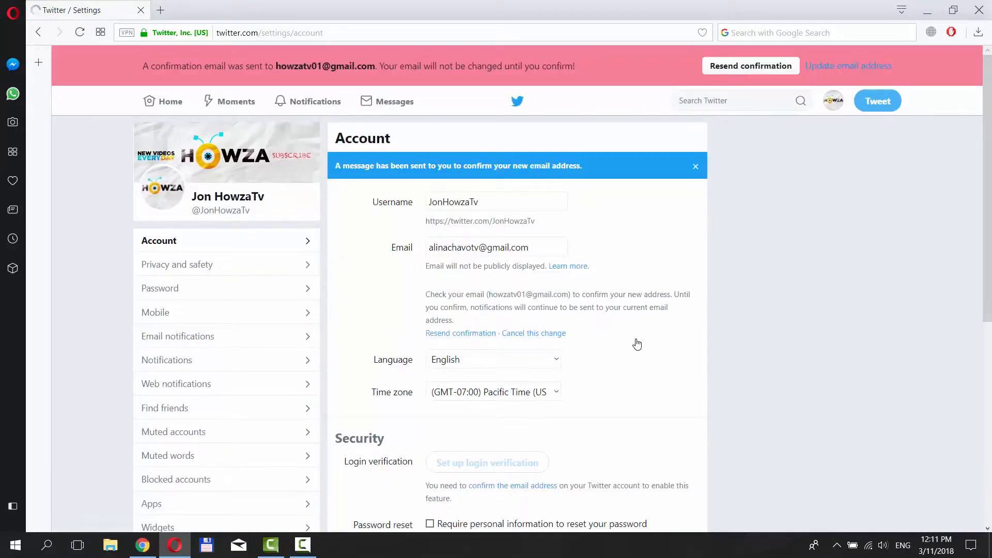
click(159, 10)
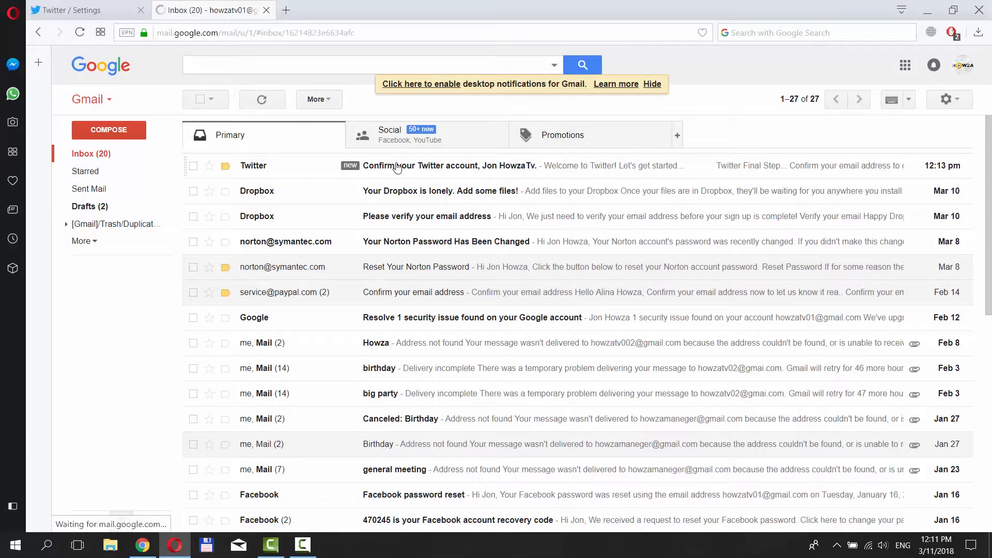
Read the 'Confirm your Twitter account' email and follow its Confirm now link
click(451, 166)
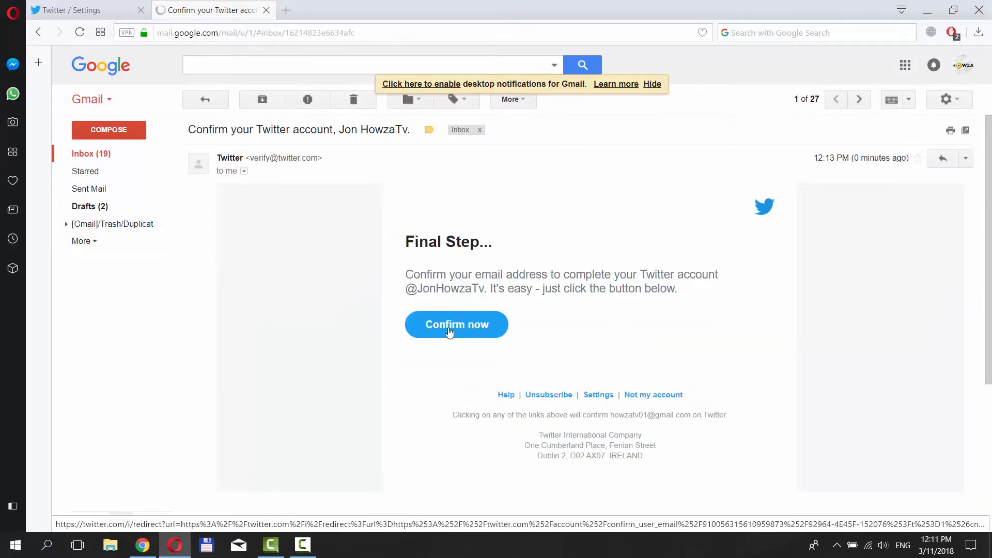
click(456, 325)
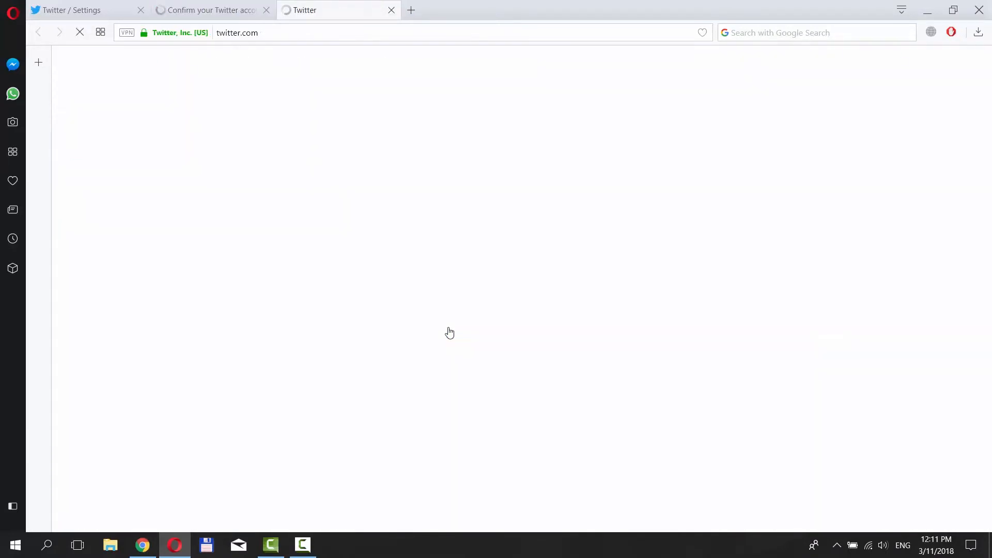
With the email-confirmed notice showing, return to Settings and privacy via the profile avatar
click(833, 61)
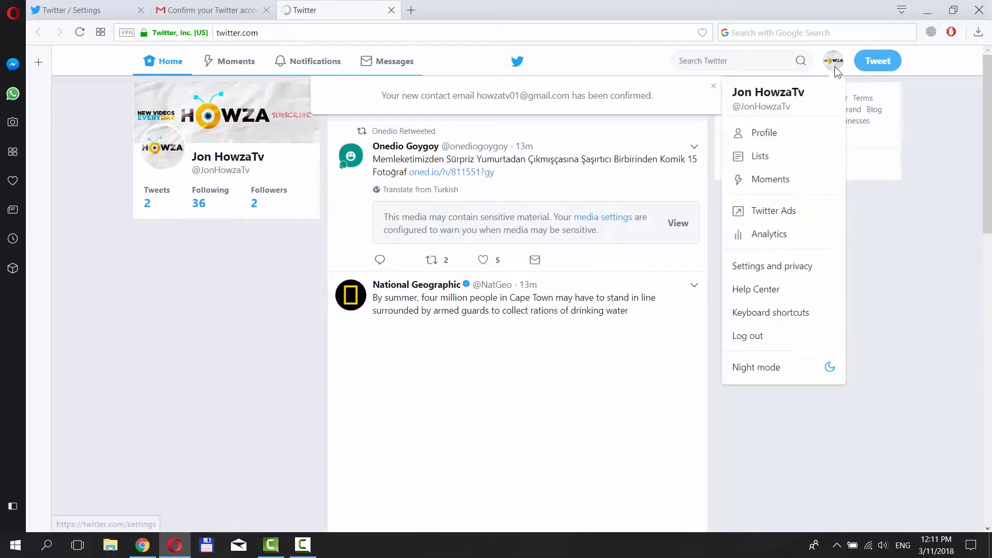
click(771, 265)
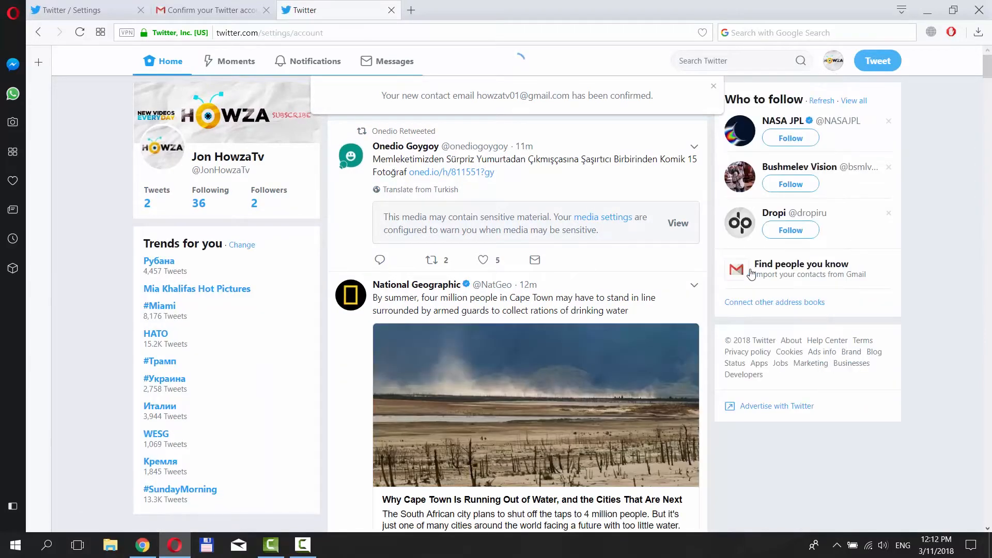